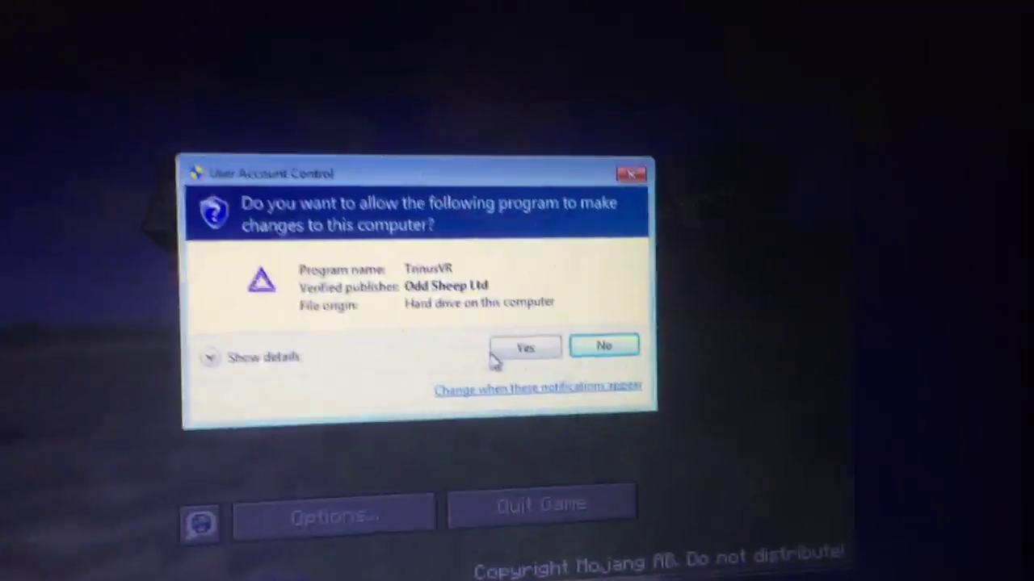
- Approve the TrinusVR User Account Control prompt with Yes so TrinusVR launches
{"action": "left_click", "coordinate": [525, 346]}
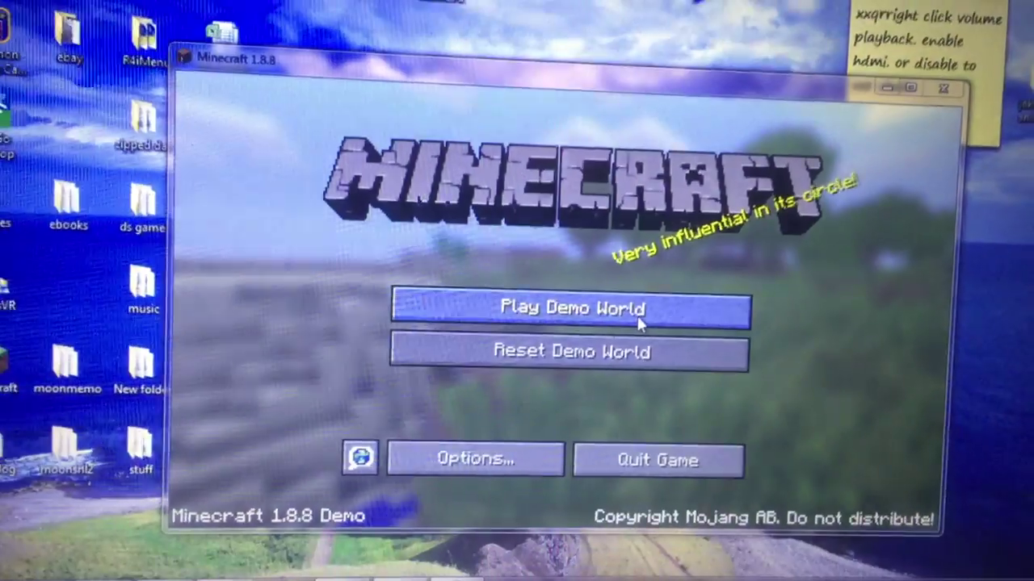